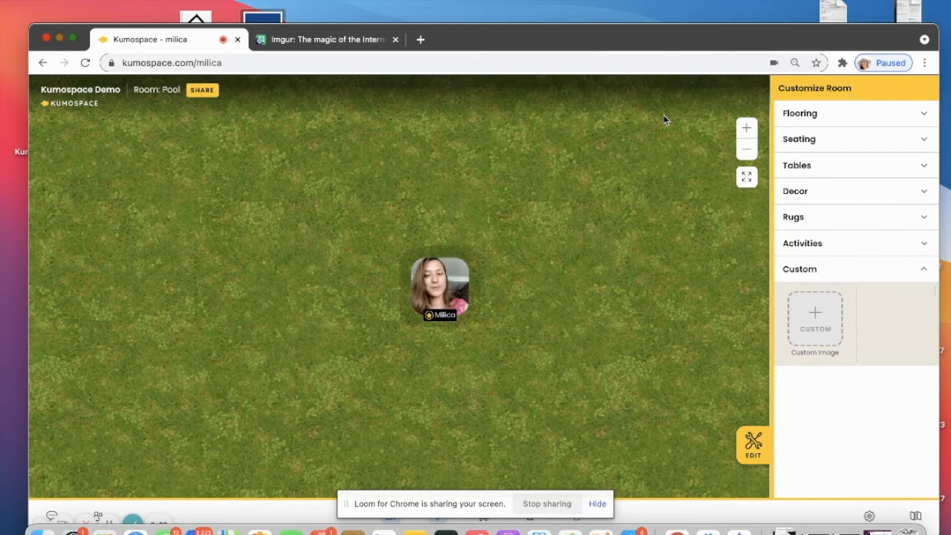
pyautogui.moveTo(642, 125)
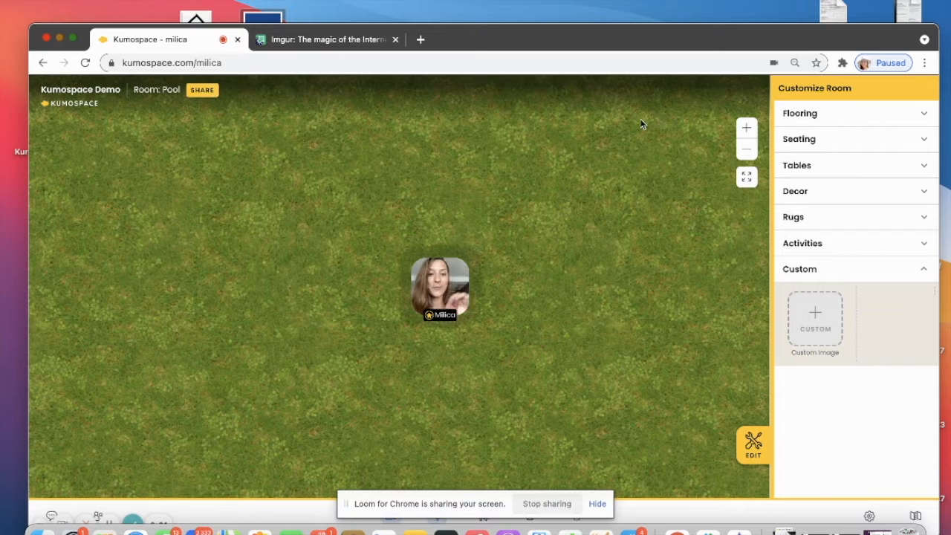
pyautogui.moveTo(735, 382)
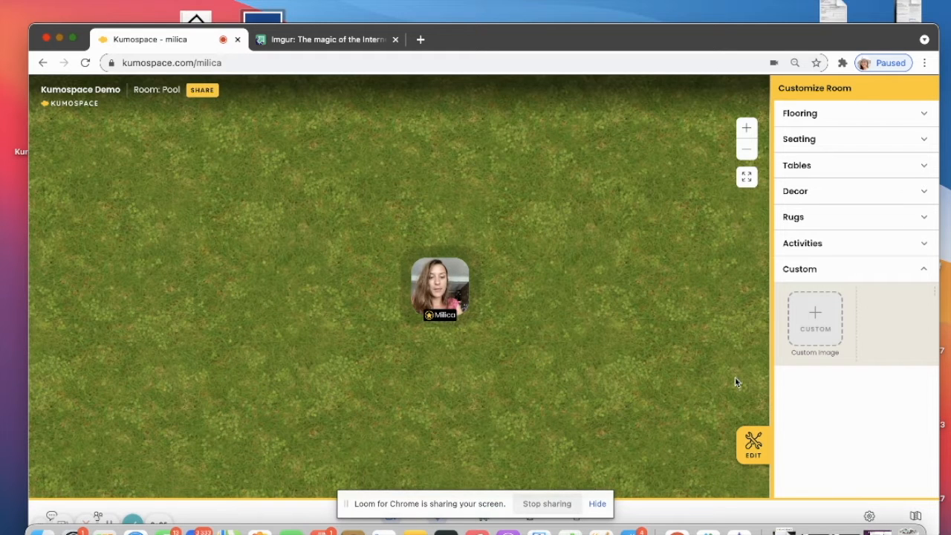
pyautogui.moveTo(752, 445)
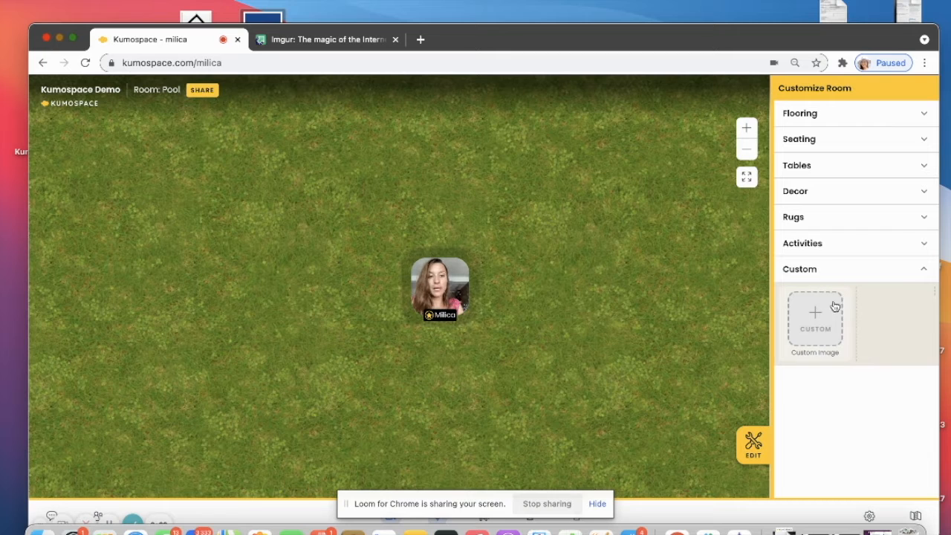
# - Place a blank Custom image object on the Pool room floor, left of the avatar
pyautogui.moveTo(814, 312); pyautogui.dragTo(751, 312)
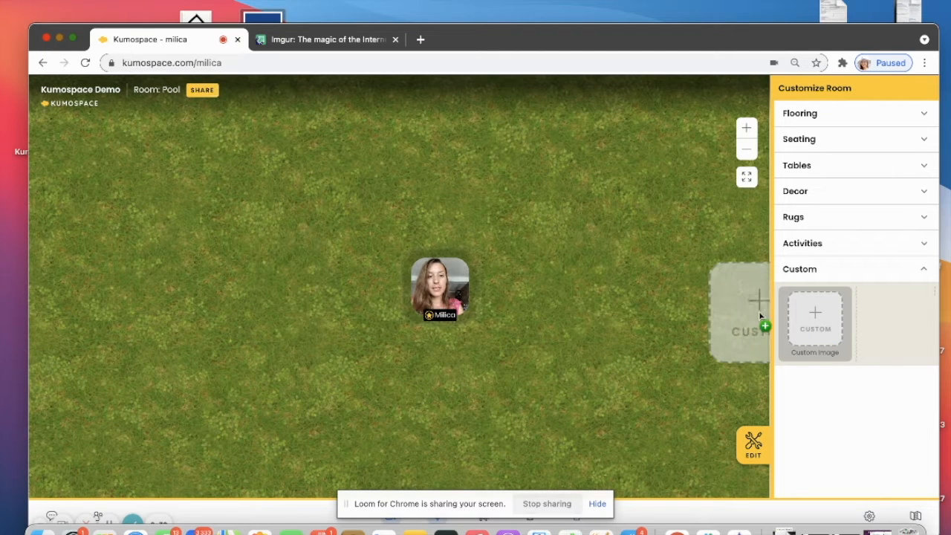
pyautogui.moveTo(750, 312); pyautogui.dragTo(413, 383)
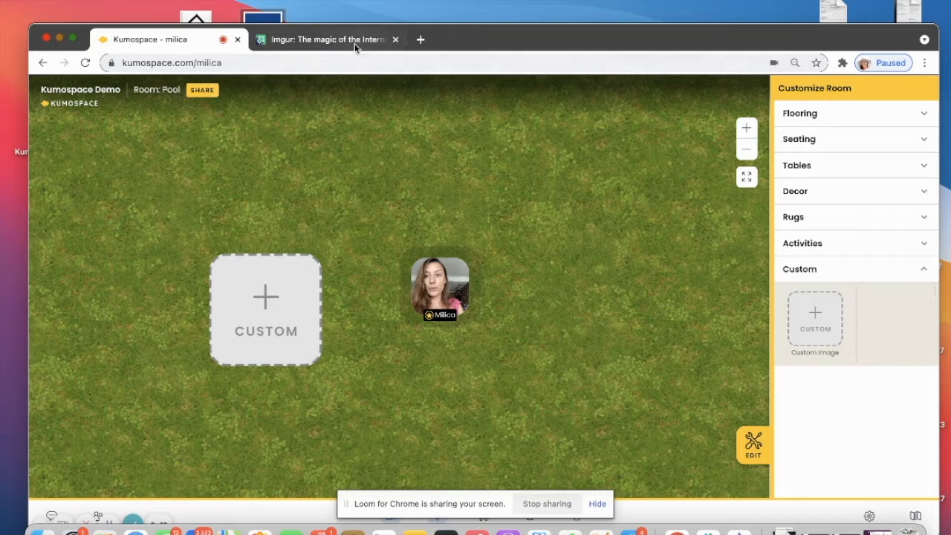
# - Switch to the Imgur browser tab showing the upload page
pyautogui.click(327, 38)
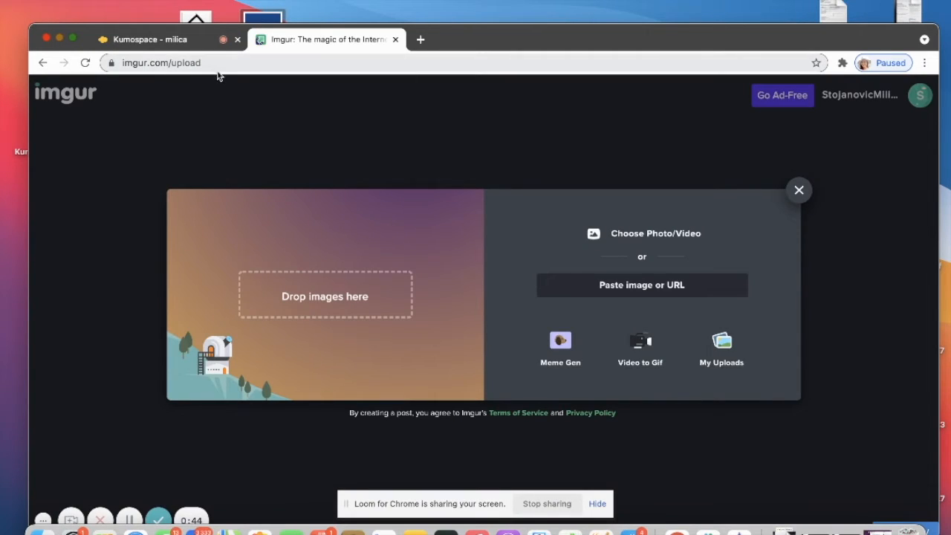
pyautogui.moveTo(318, 177)
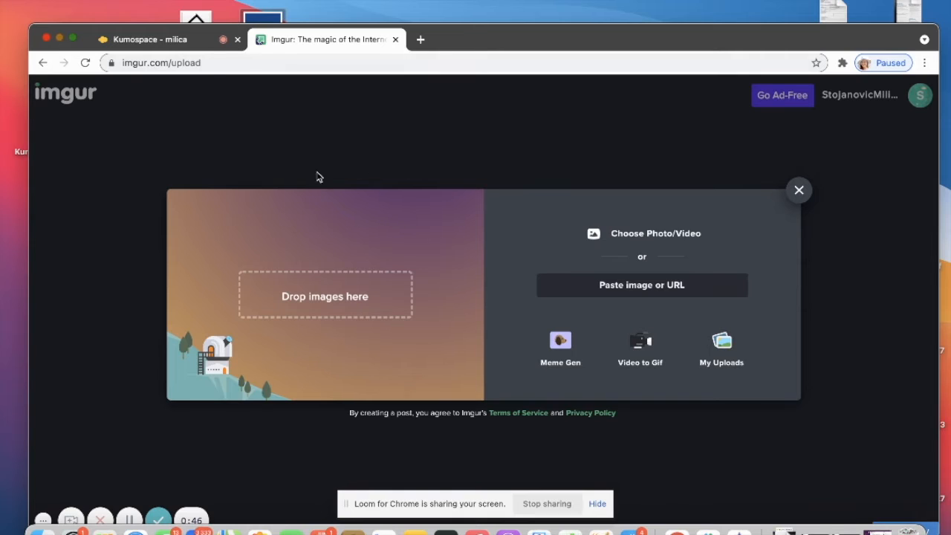
pyautogui.moveTo(366, 230)
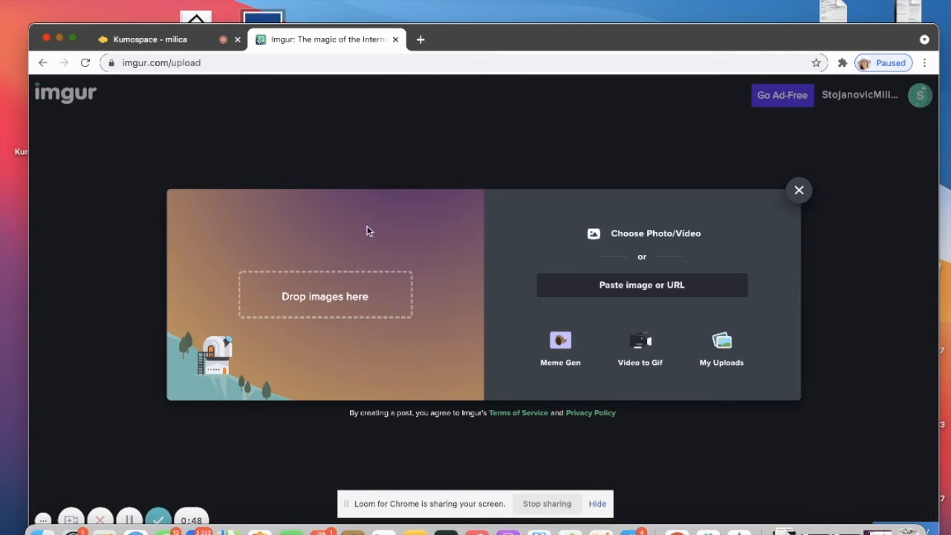
pyautogui.moveTo(244, 358)
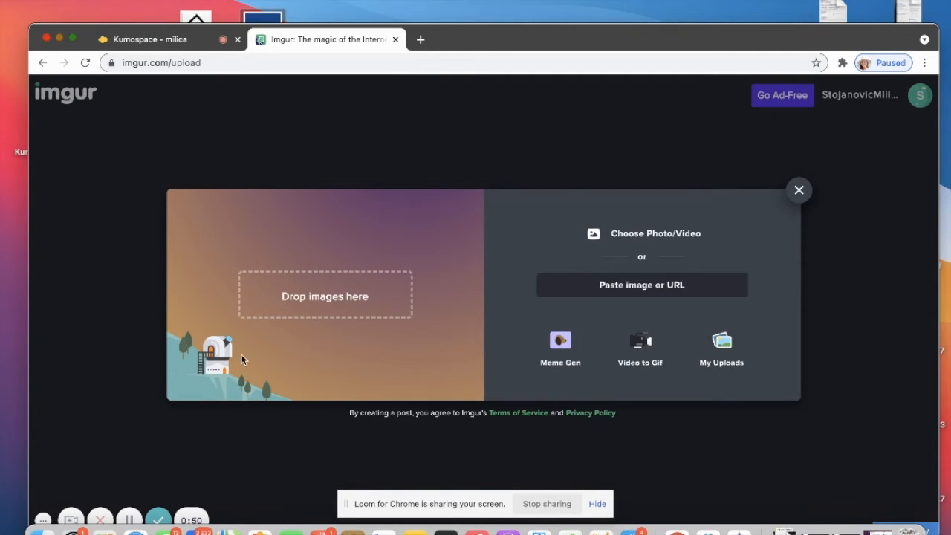
pyautogui.moveTo(488, 210)
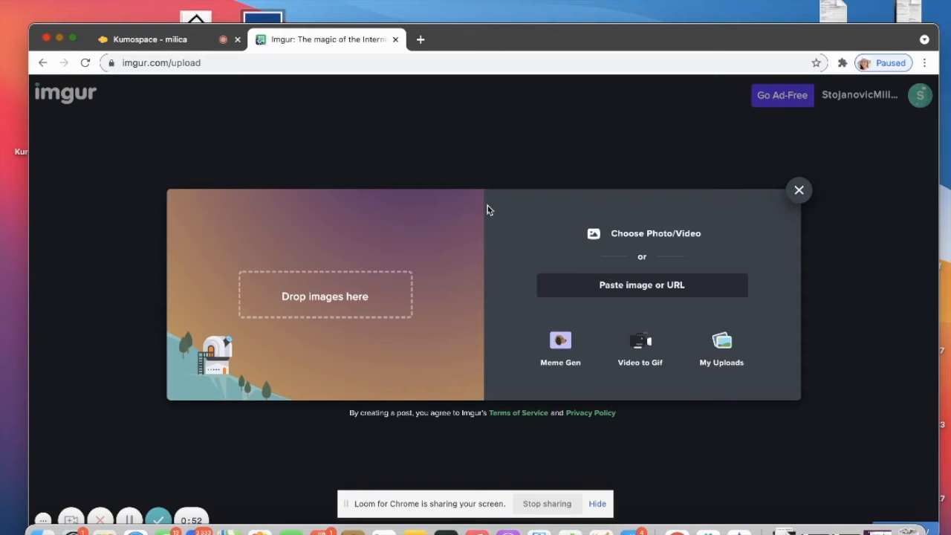
pyautogui.moveTo(615, 392)
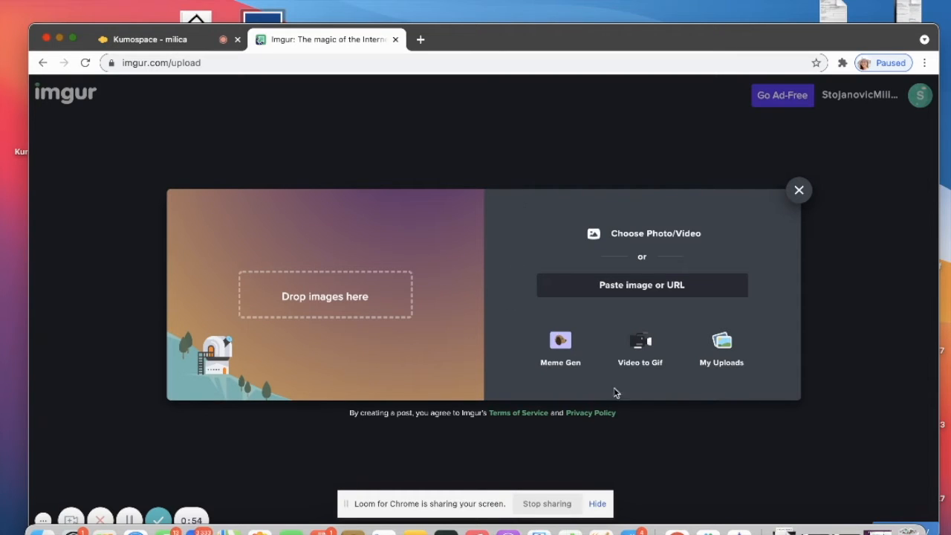
pyautogui.moveTo(615, 217)
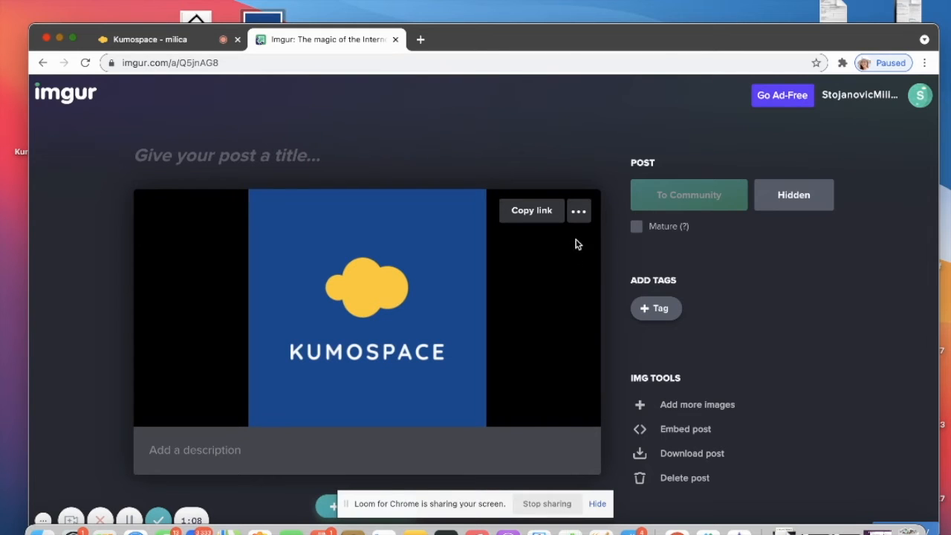
pyautogui.moveTo(580, 211)
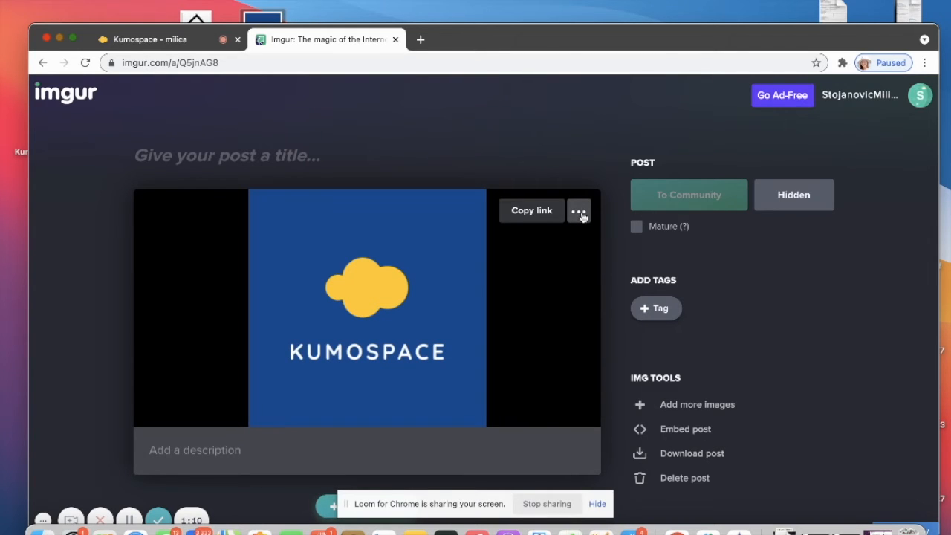
# - Bring the uploaded Kumospace logo into Imgur's image editor via Edit image
pyautogui.click(579, 211)
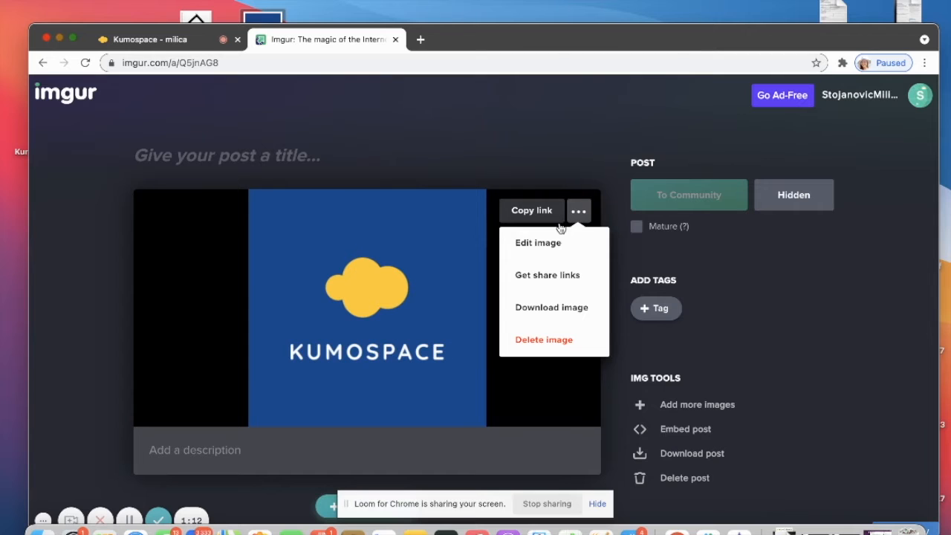
pyautogui.click(538, 242)
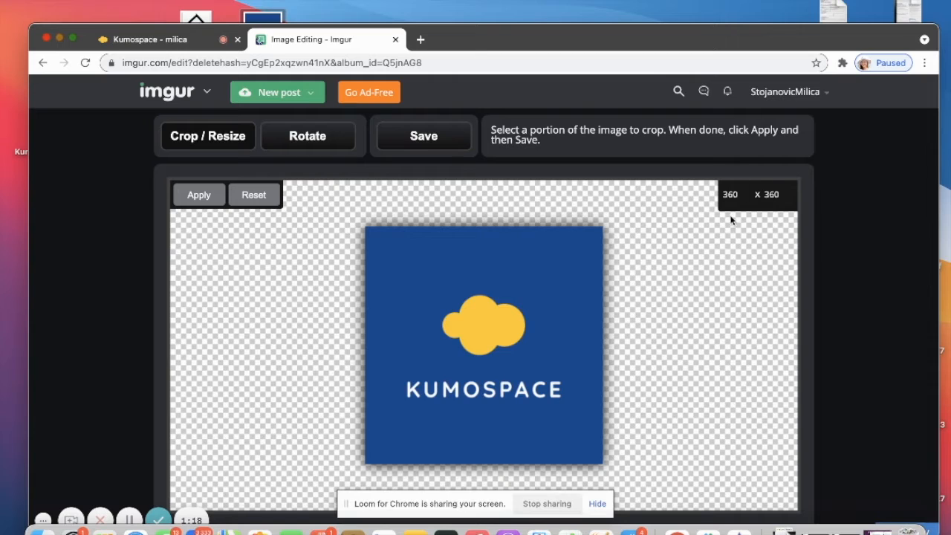
pyautogui.moveTo(780, 193)
pyautogui.write('3')
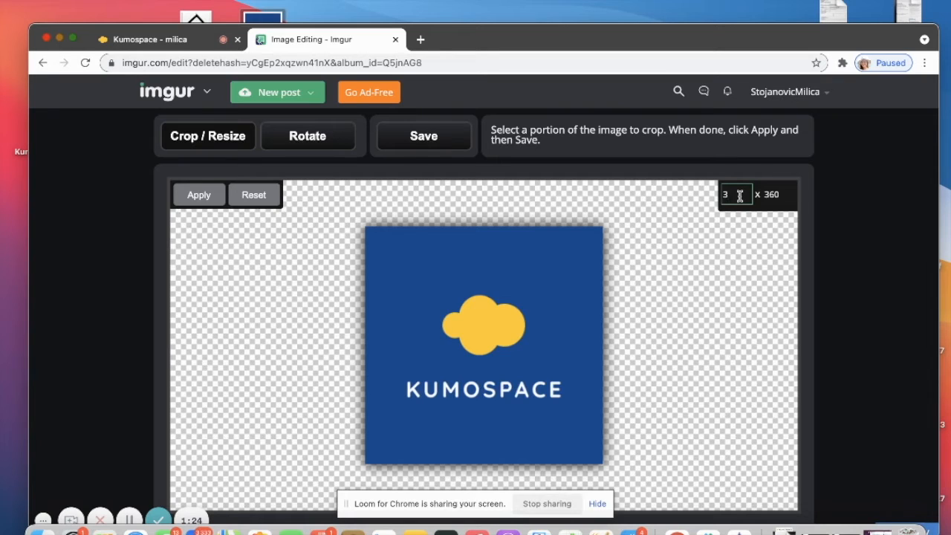
# - Resize the logo to 1200 × 1200 in Crop / Resize and save it
pyautogui.write('1200')
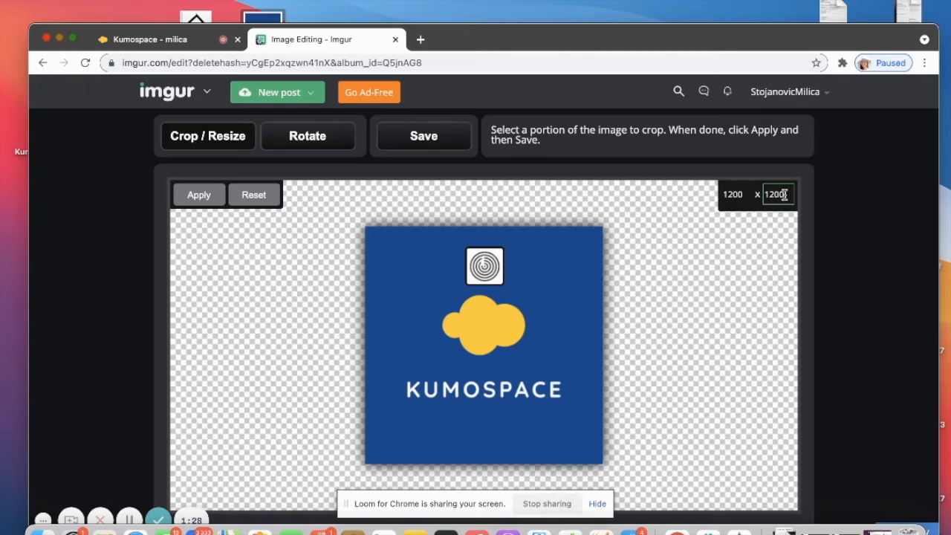
pyautogui.scroll(-3)
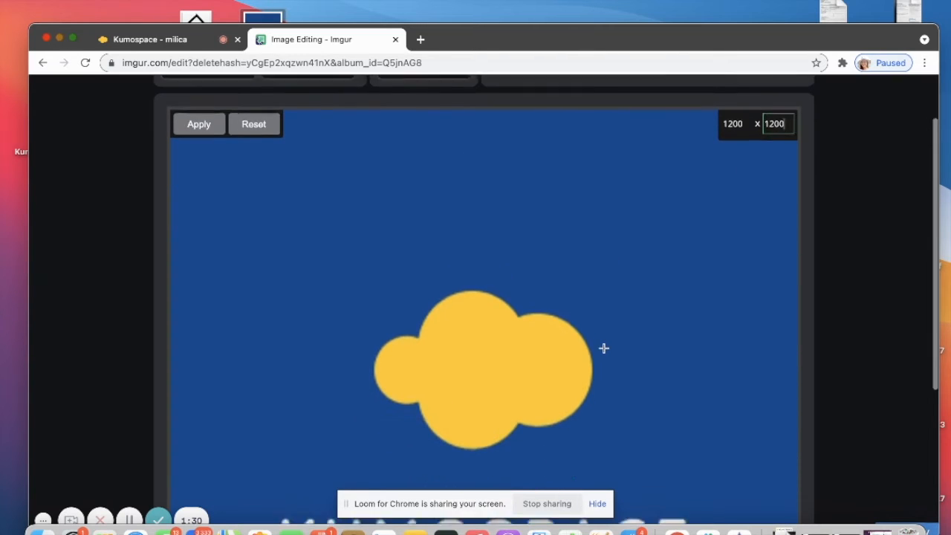
pyautogui.scroll(-3)
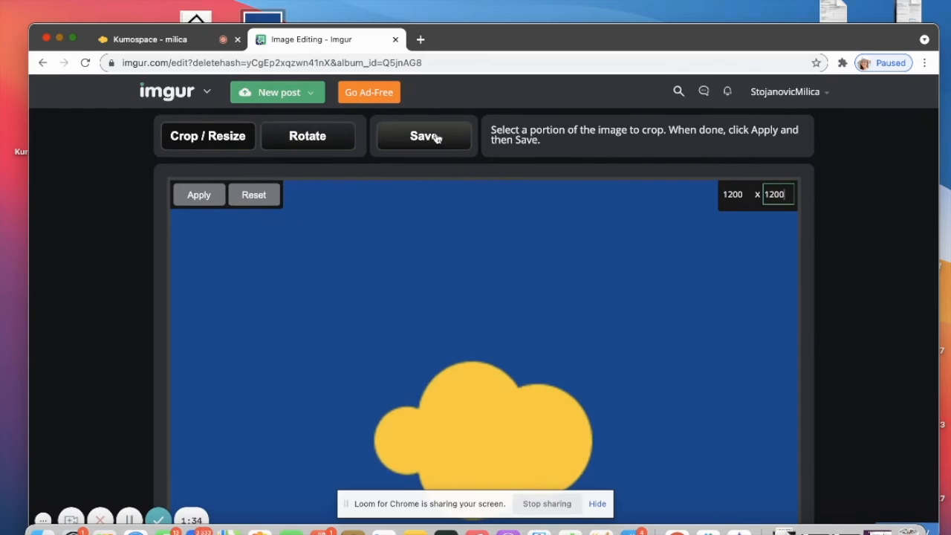
pyautogui.click(423, 135)
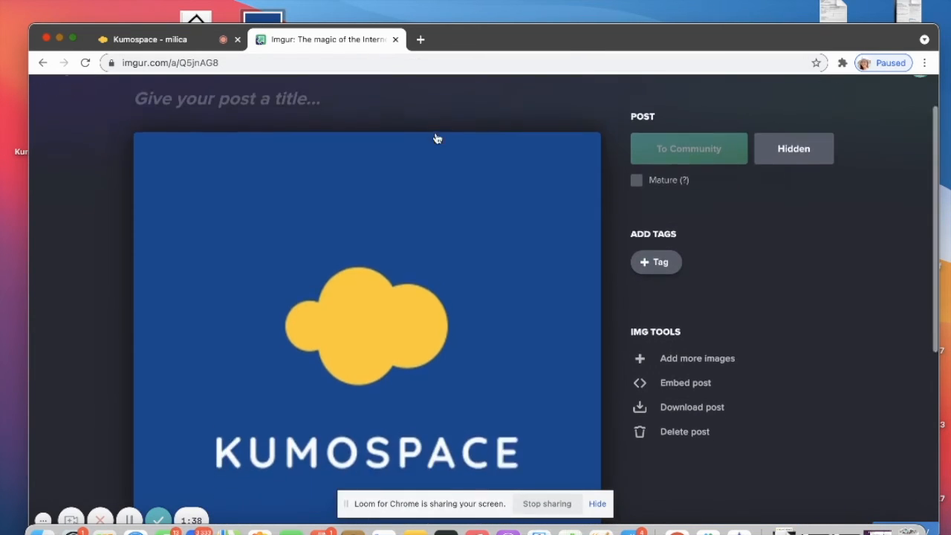
# - Copy the enlarged logo's direct image address and return to the Kumospace tab
pyautogui.scroll(-3)
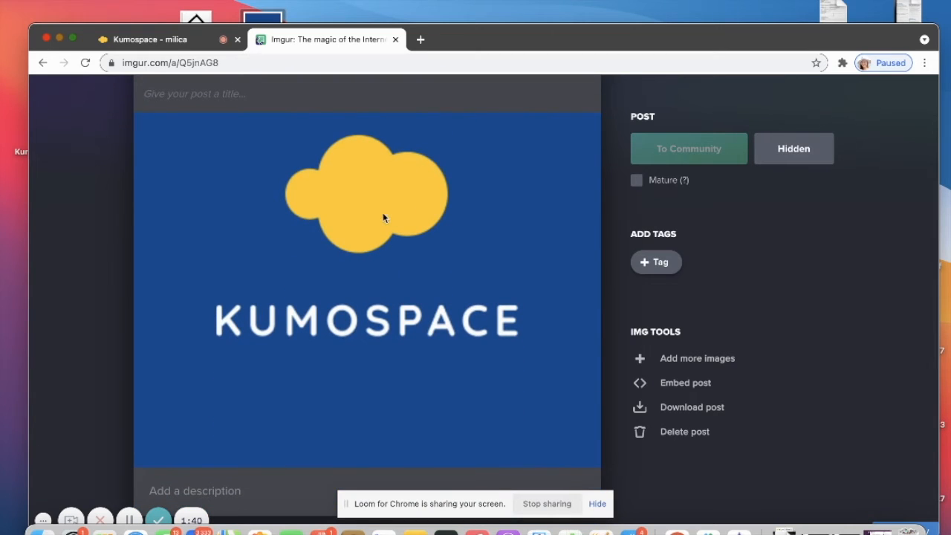
pyautogui.rightClick(383, 216)
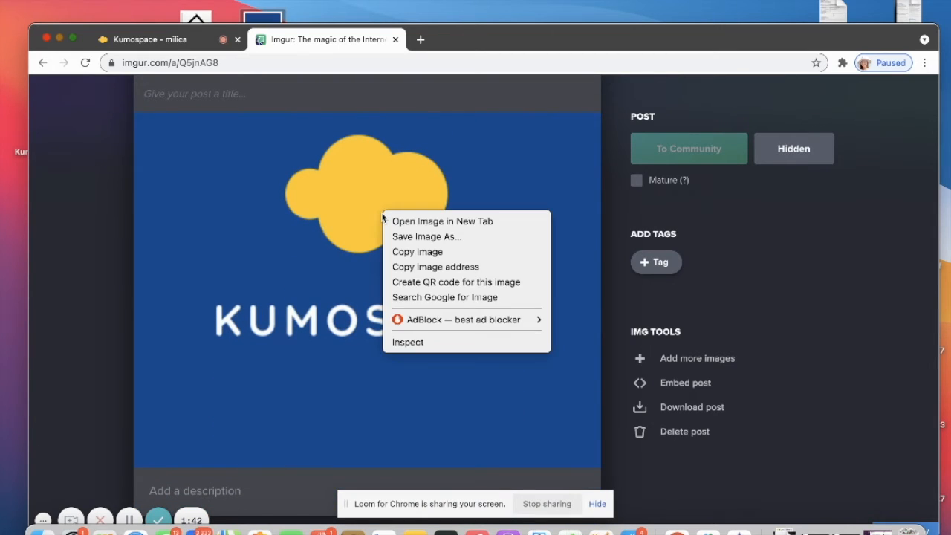
pyautogui.moveTo(416, 251)
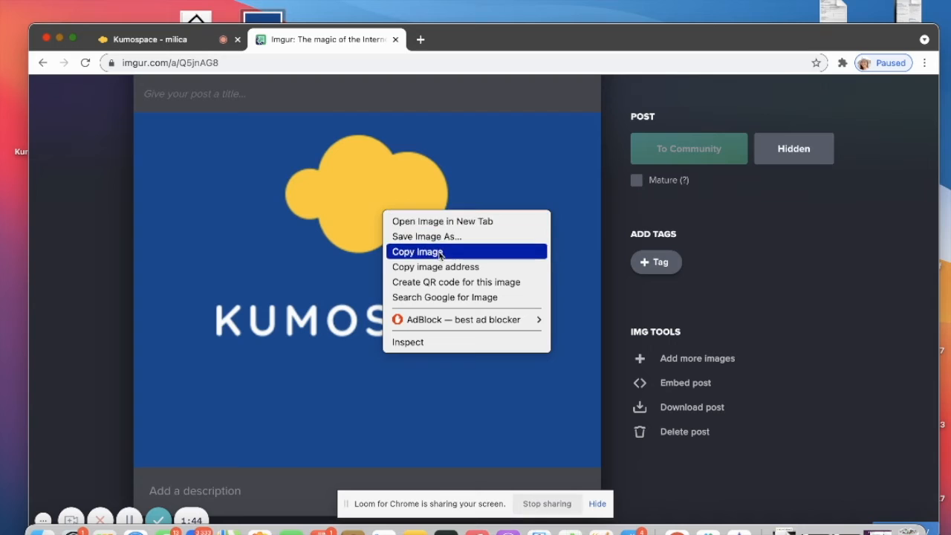
pyautogui.moveTo(455, 266)
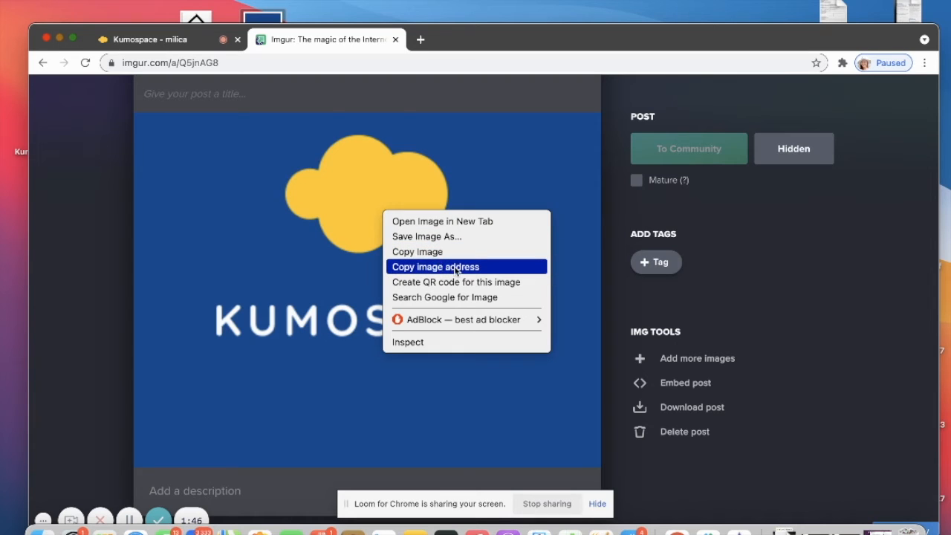
pyautogui.click(434, 266)
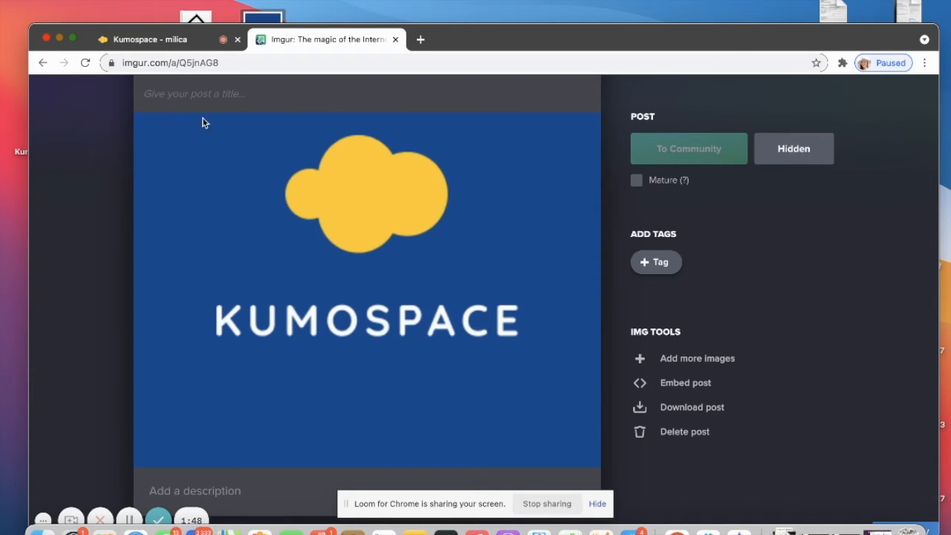
pyautogui.click(148, 39)
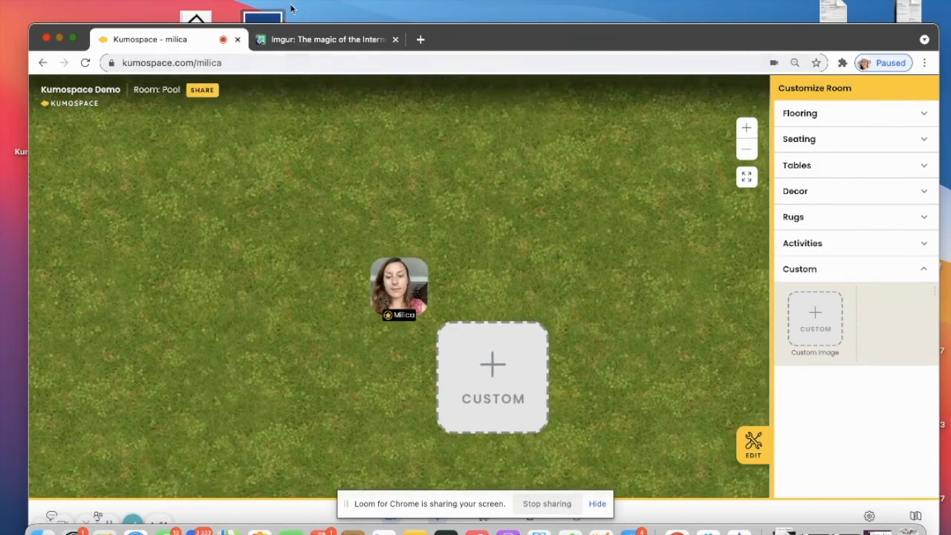
pyautogui.click(494, 378)
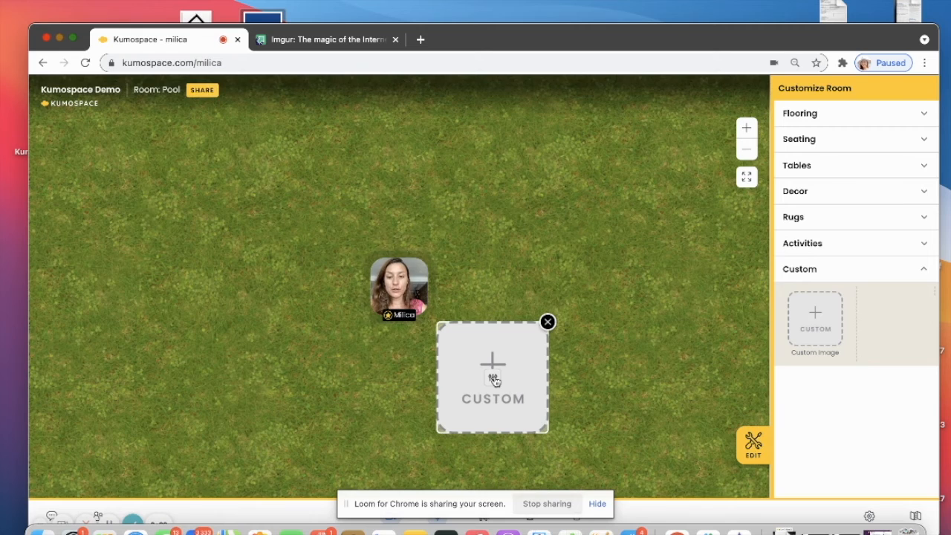
pyautogui.click(493, 377)
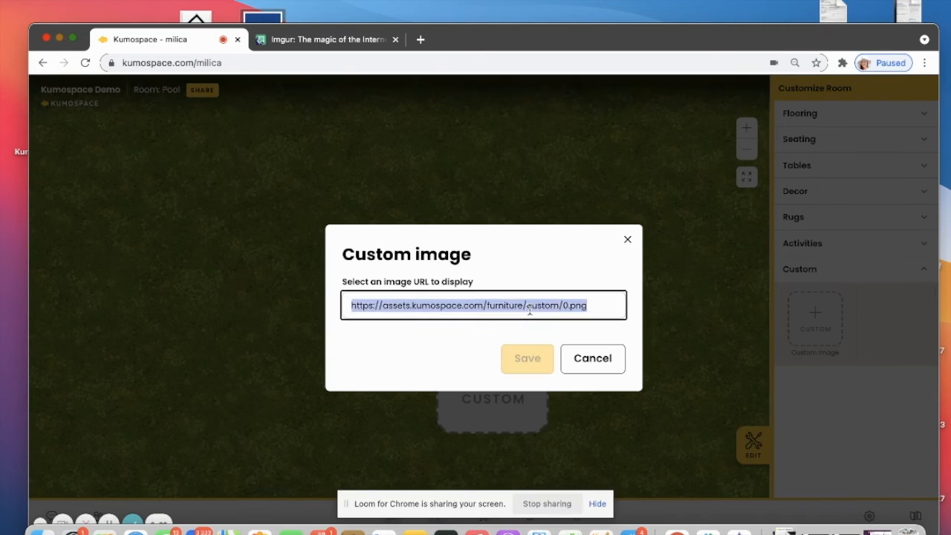
pyautogui.write('https://i.imgur.com/GVGNAas.jpg?1')
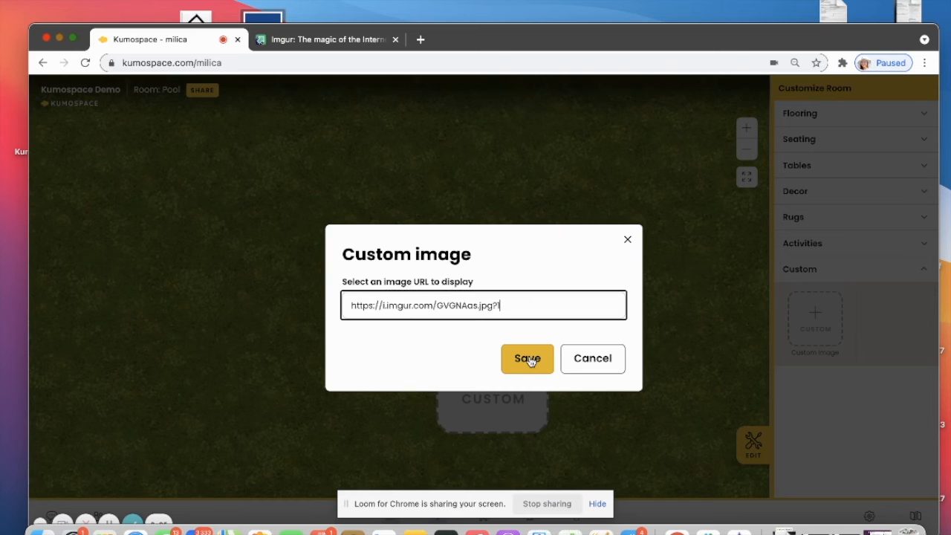
pyautogui.click(526, 358)
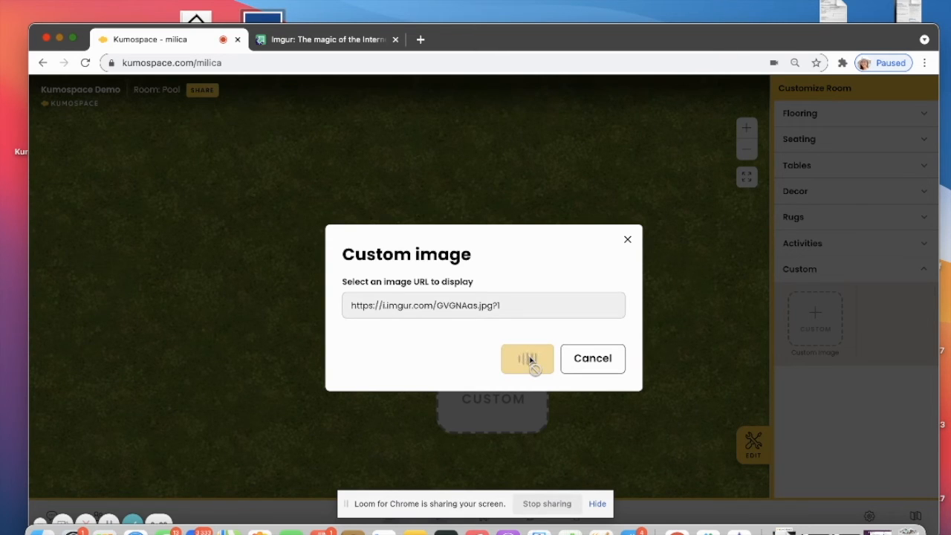
pyautogui.click(526, 358)
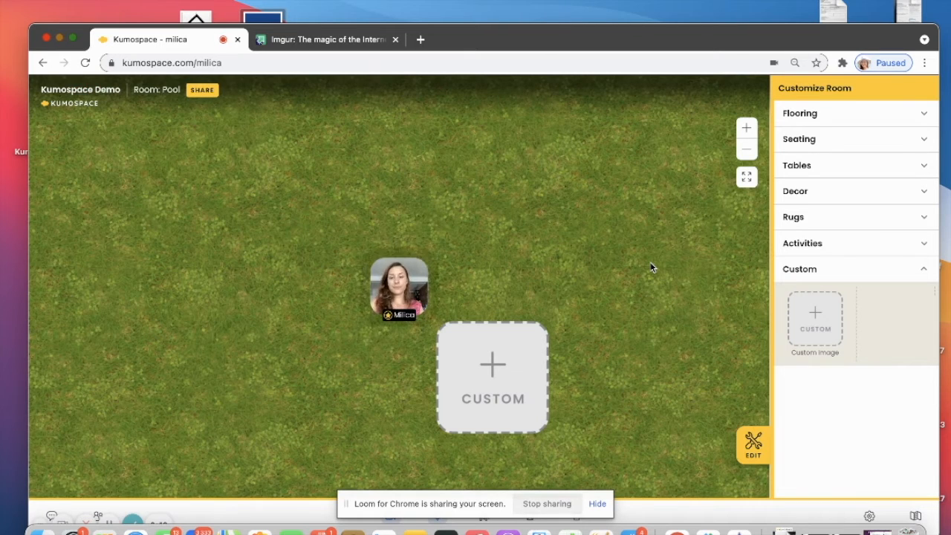